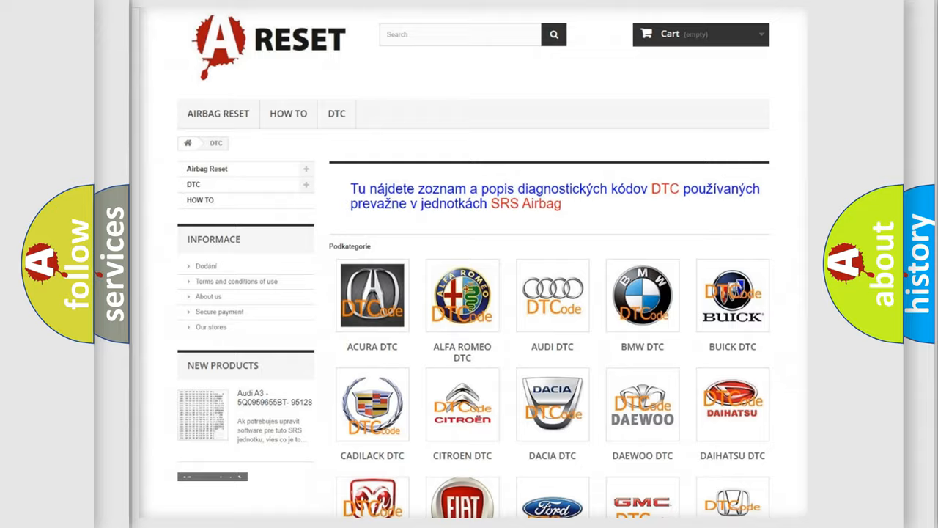
Step: Scroll down the DTC brand overview toward the Jeep logo and its code list
{"action": "scroll", "scroll_direction": "down", "scroll_amount": 3}
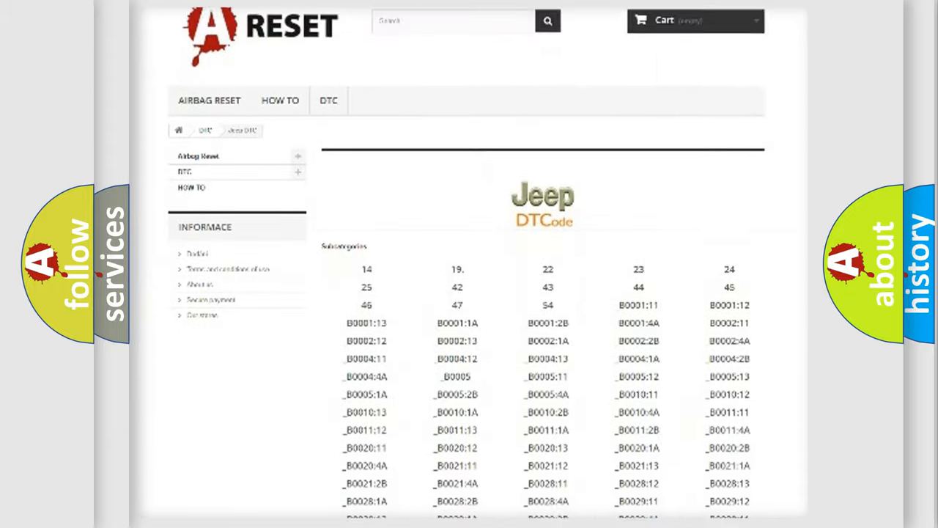
{"action": "scroll", "scroll_direction": "down", "scroll_amount": 3}
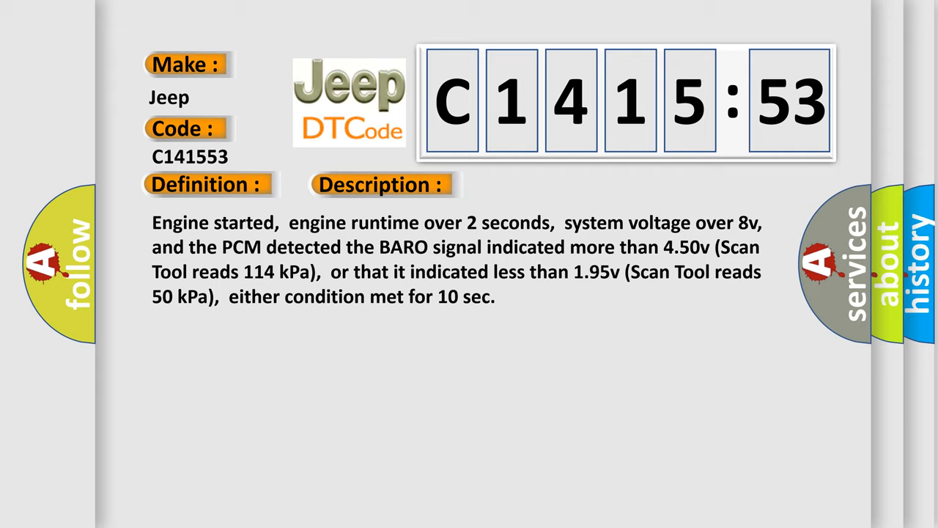
Step: Advance the C141553 slide from the description to the BARO sensor and PCM causes
{"action": "left_click", "coordinate": [539, 184]}
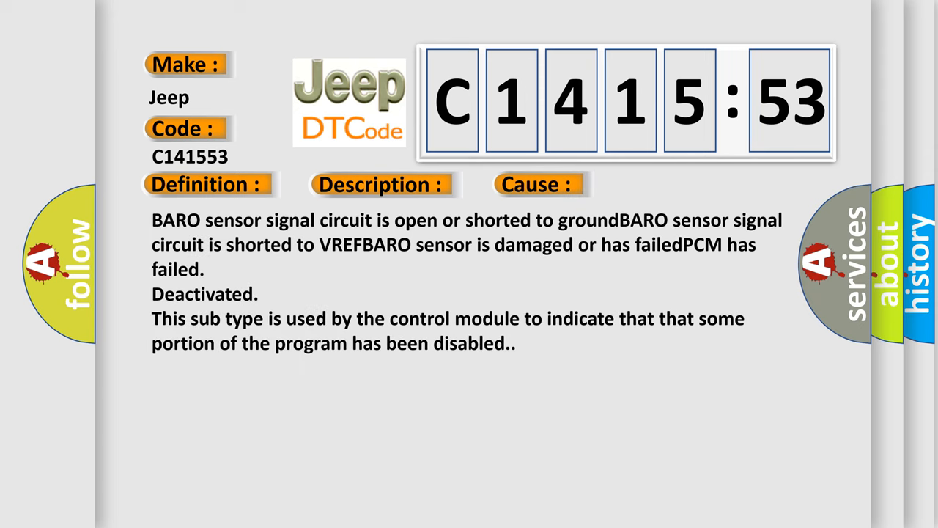